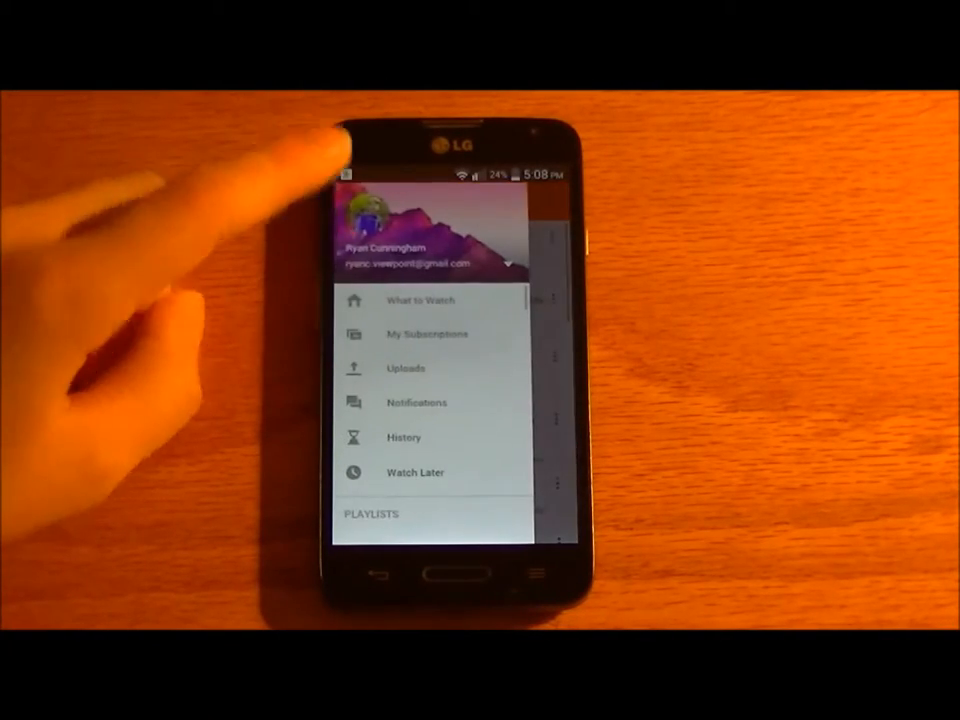
- Select Uploads in the navigation drawer to list the channel's uploaded videos
click(407, 368)
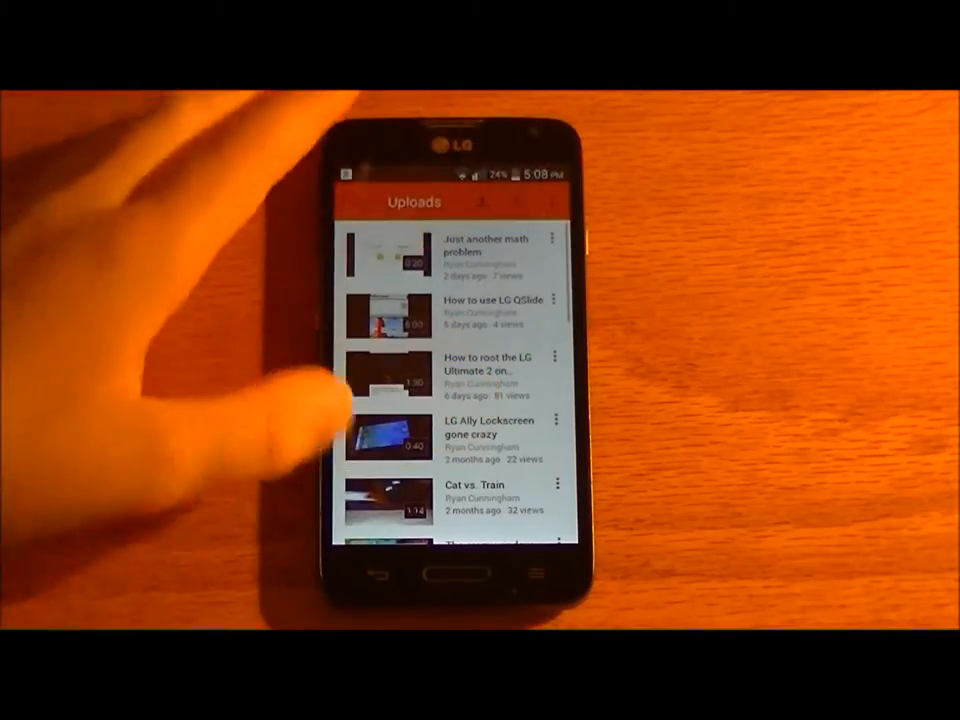